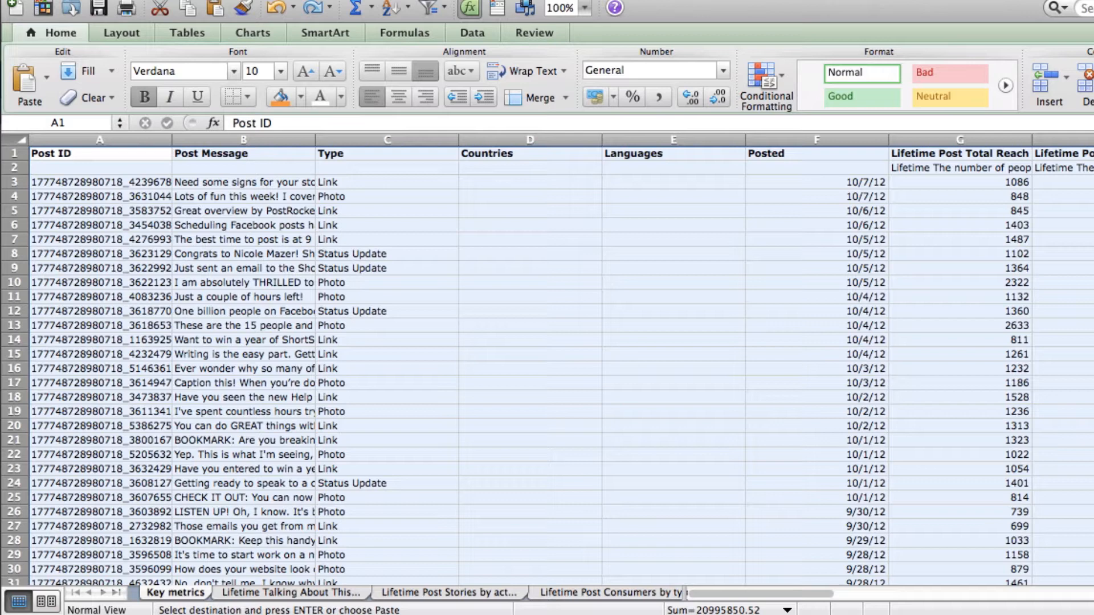
Deselect the copied Key metrics data by clicking a single cell.
{"action": "left_click", "coordinate": [530, 325]}
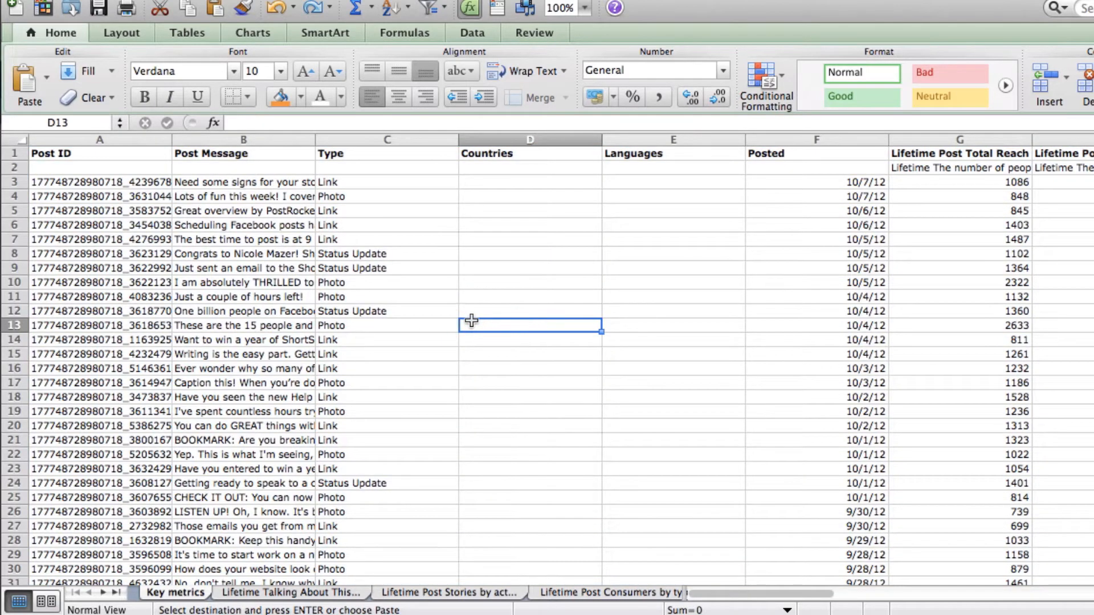
{"action": "mouse_move", "coordinate": [790, 594]}
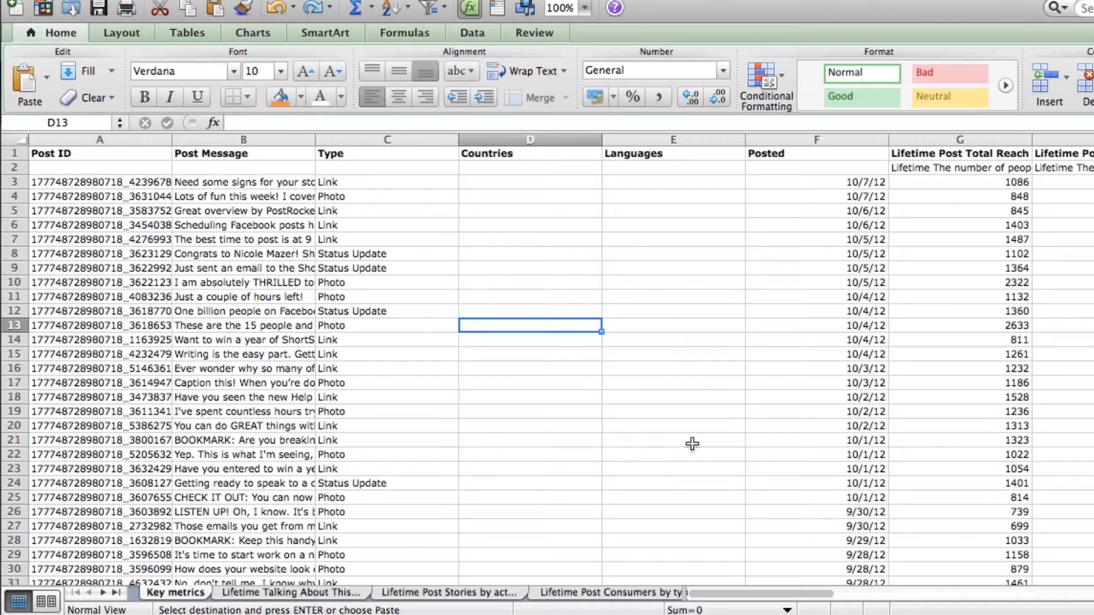
{"action": "mouse_move", "coordinate": [556, 351]}
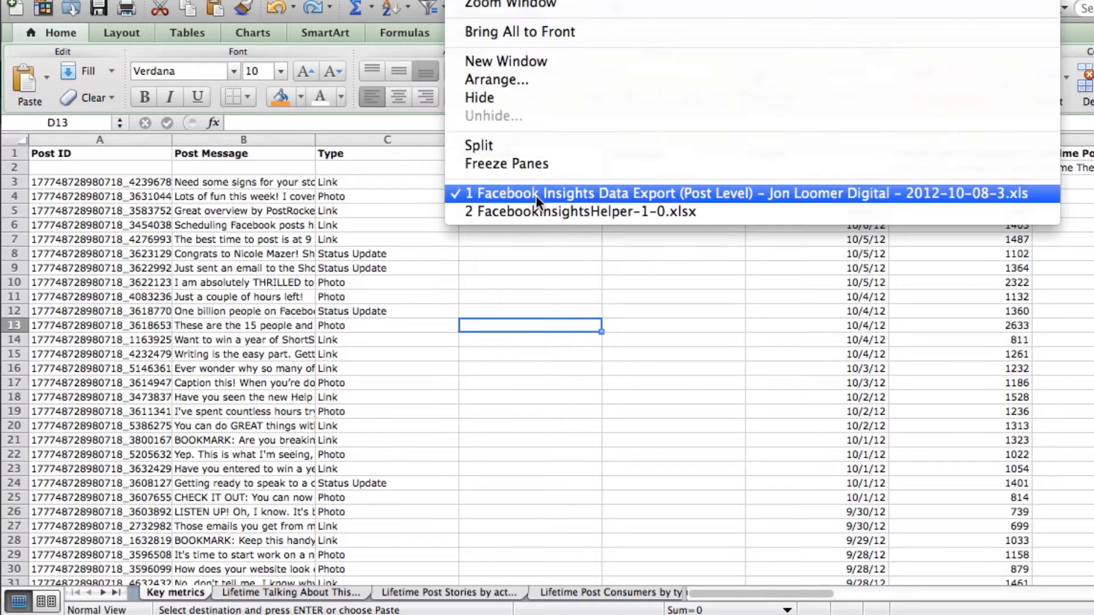
Switch to FacebookInsightsHelper-1-0.xlsx and select the End Date cell Q11.
{"action": "left_click", "coordinate": [578, 211]}
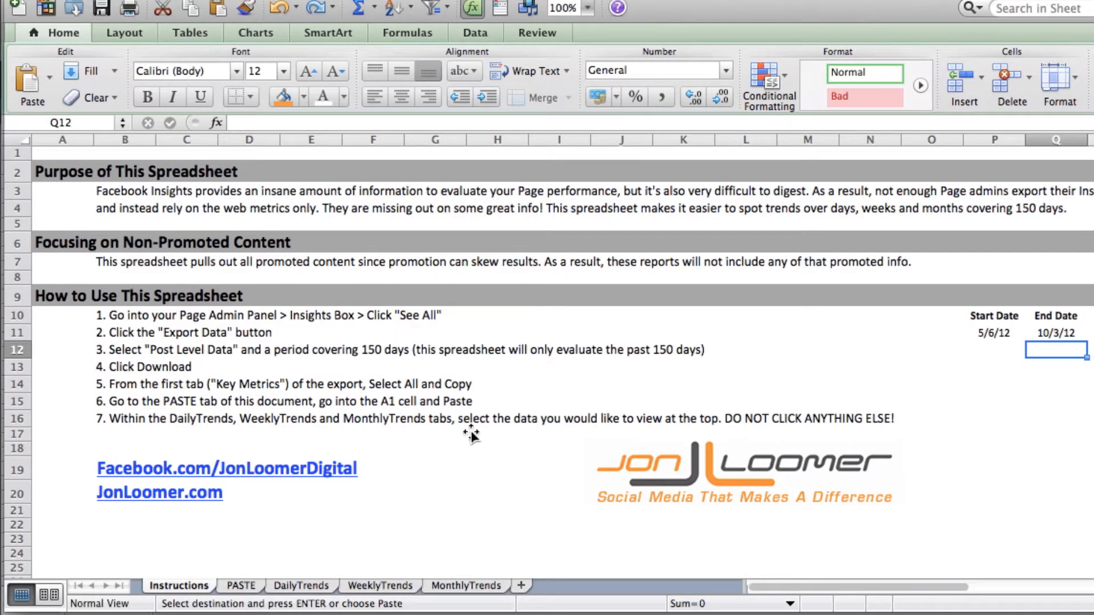
{"action": "mouse_move", "coordinate": [470, 382]}
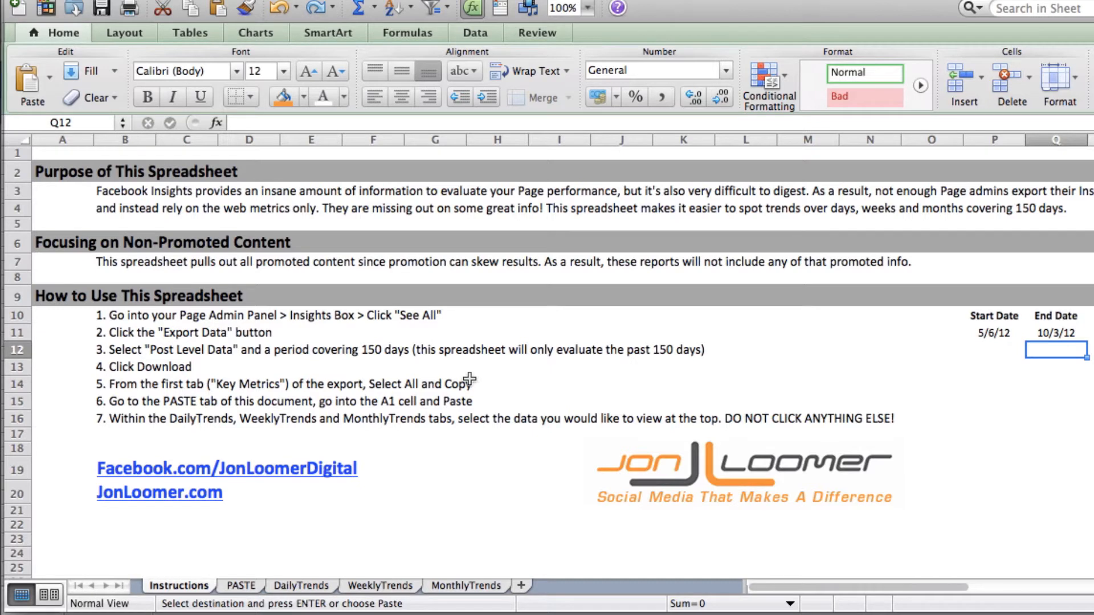
{"action": "mouse_move", "coordinate": [466, 377]}
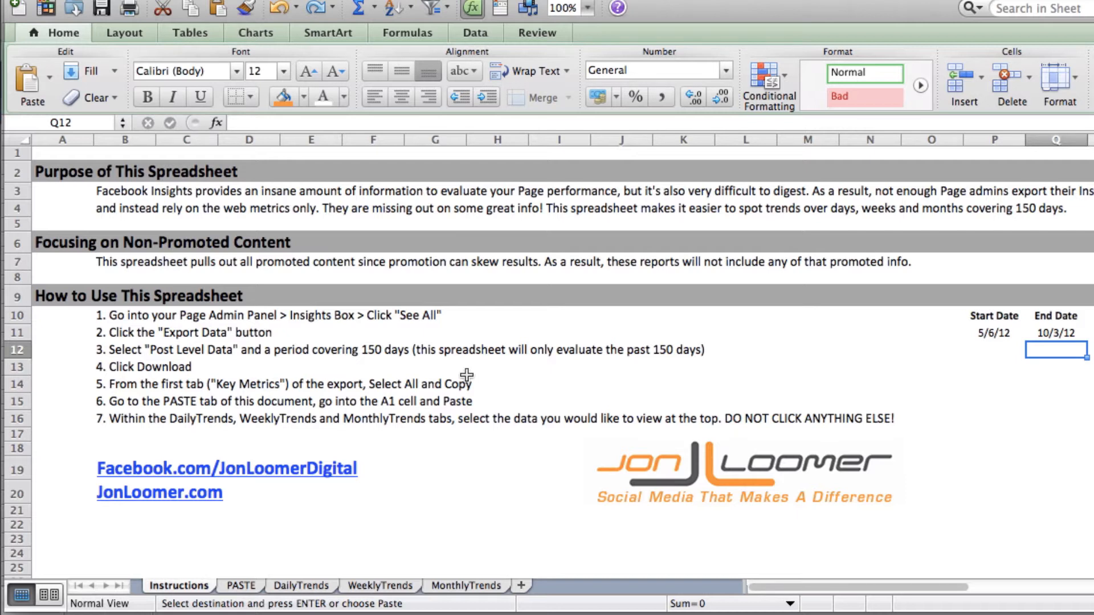
{"action": "mouse_move", "coordinate": [879, 411]}
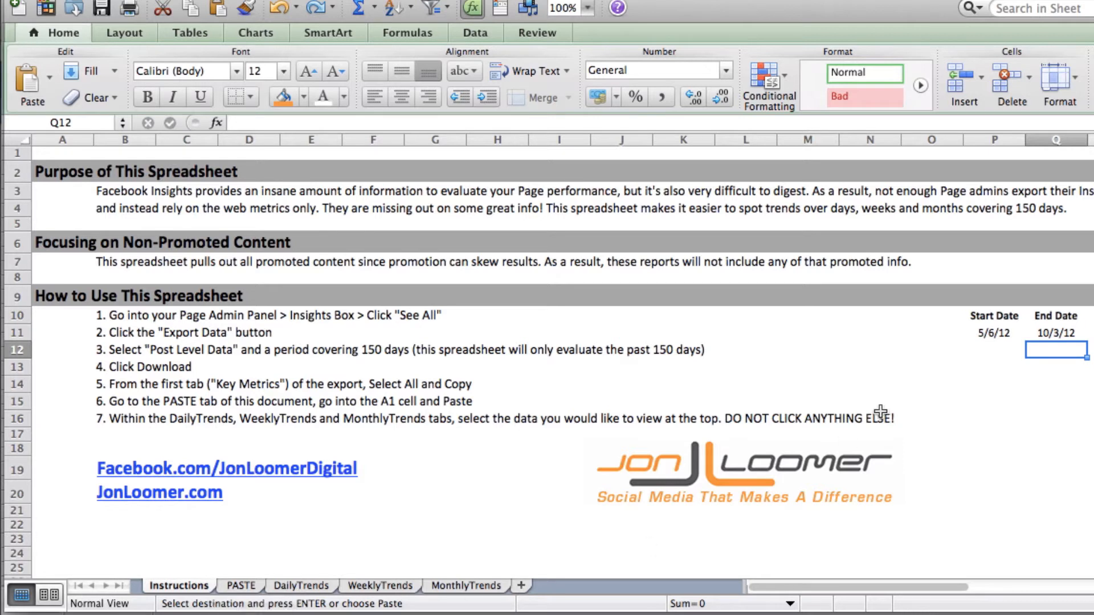
{"action": "left_click", "coordinate": [1055, 333]}
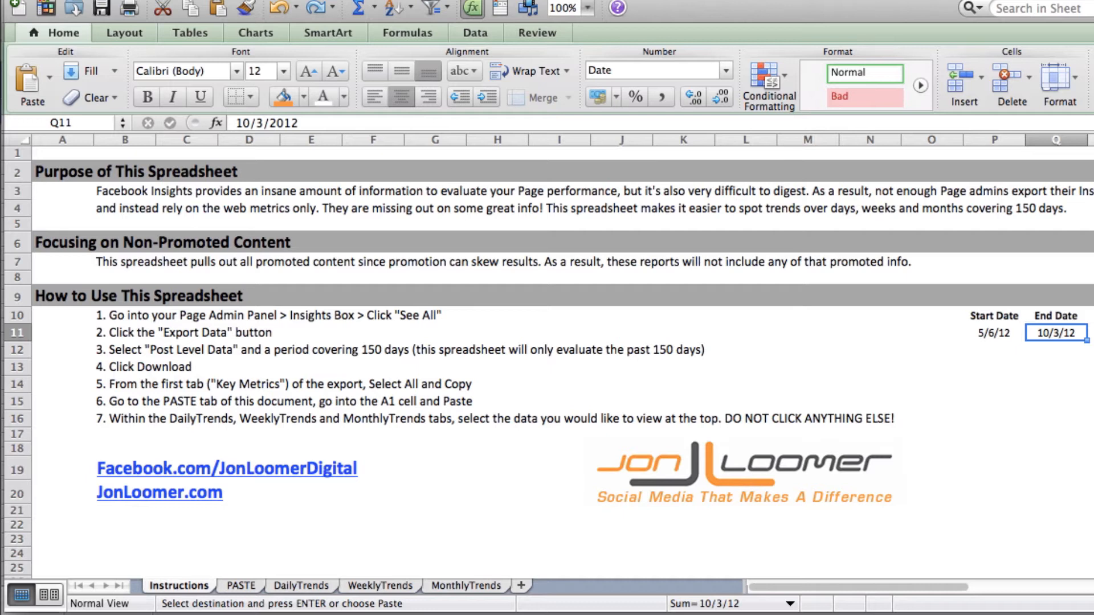
Enter 10/2/12 as the End Date, making the Start Date 5/5/12.
{"action": "type", "text": "10/21/"}
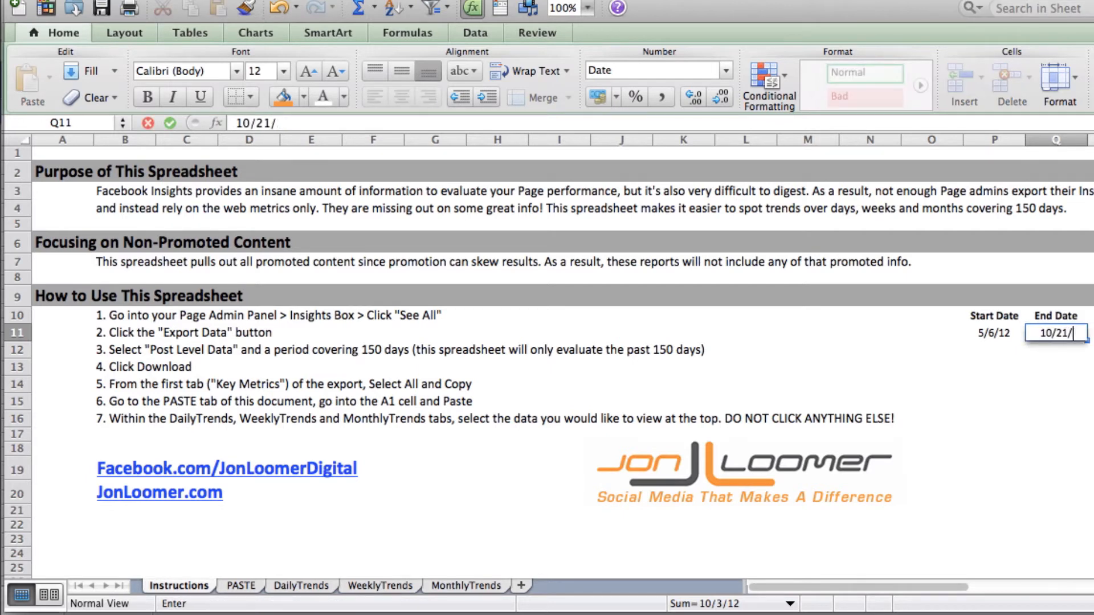
{"action": "key", "text": "Return"}
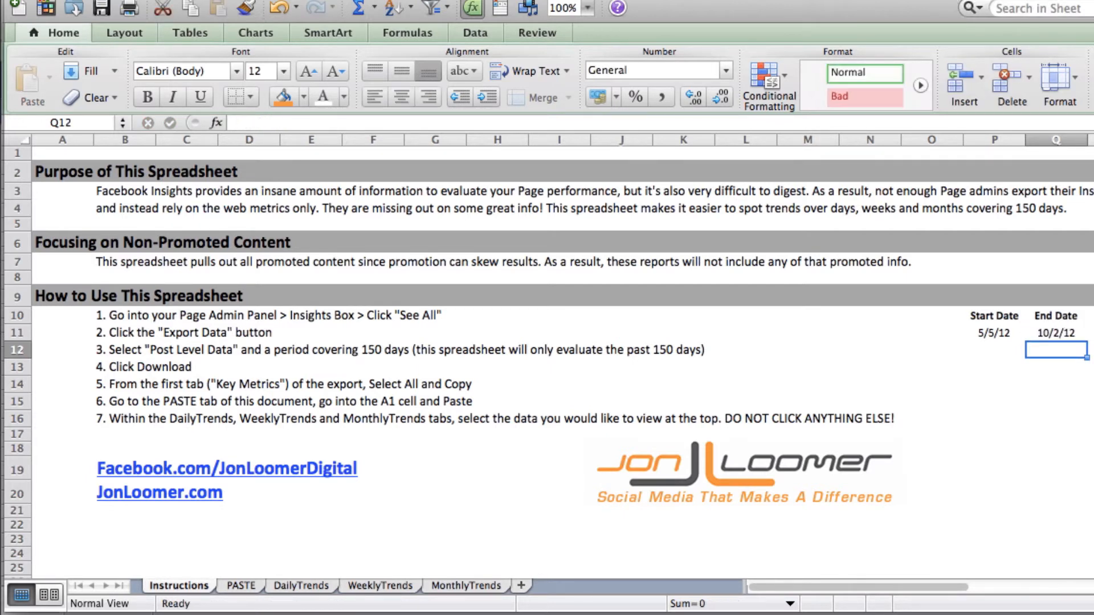
{"action": "mouse_move", "coordinate": [1004, 395]}
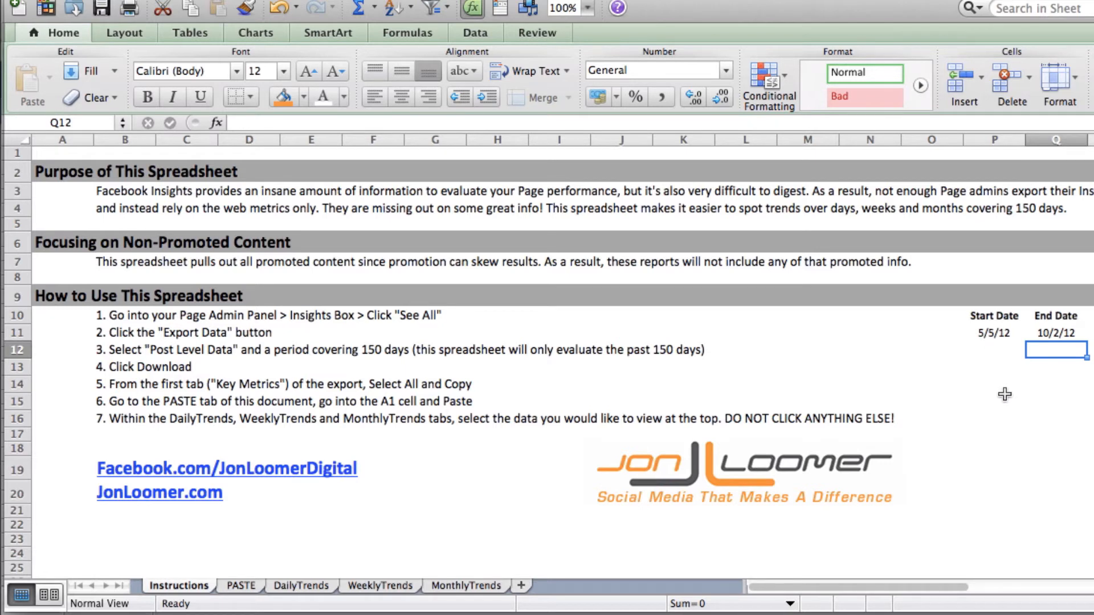
{"action": "mouse_move", "coordinate": [979, 347]}
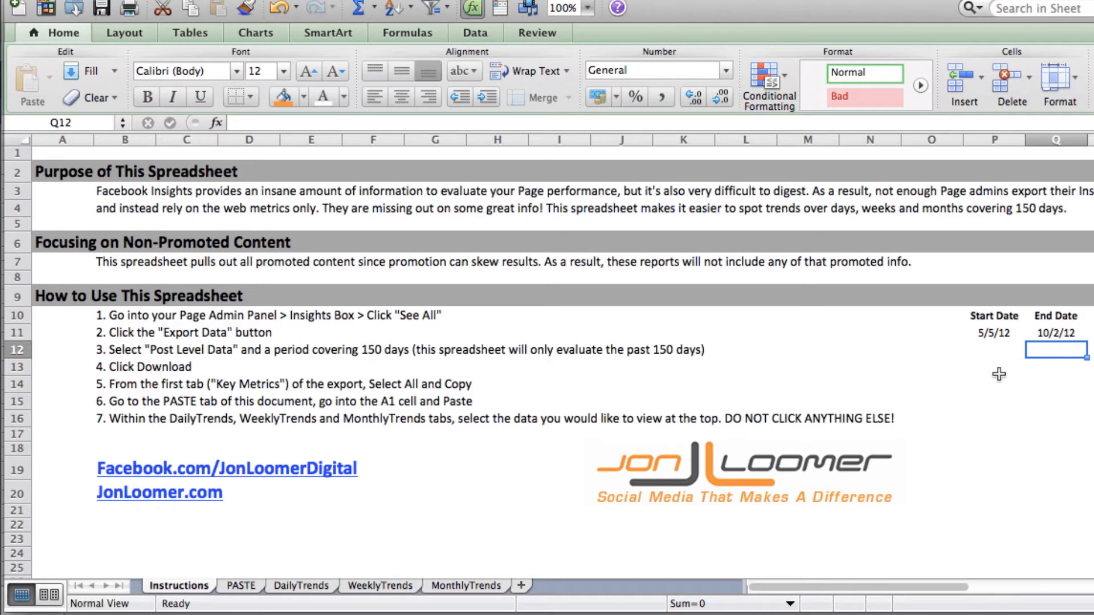
{"action": "mouse_move", "coordinate": [481, 525]}
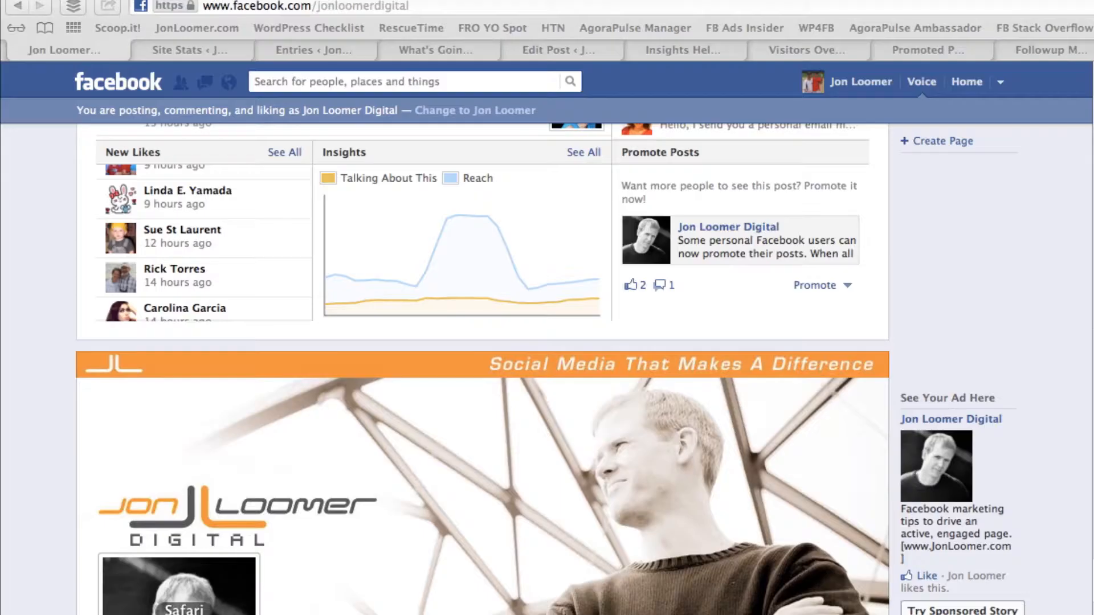
{"action": "mouse_move", "coordinate": [29, 358]}
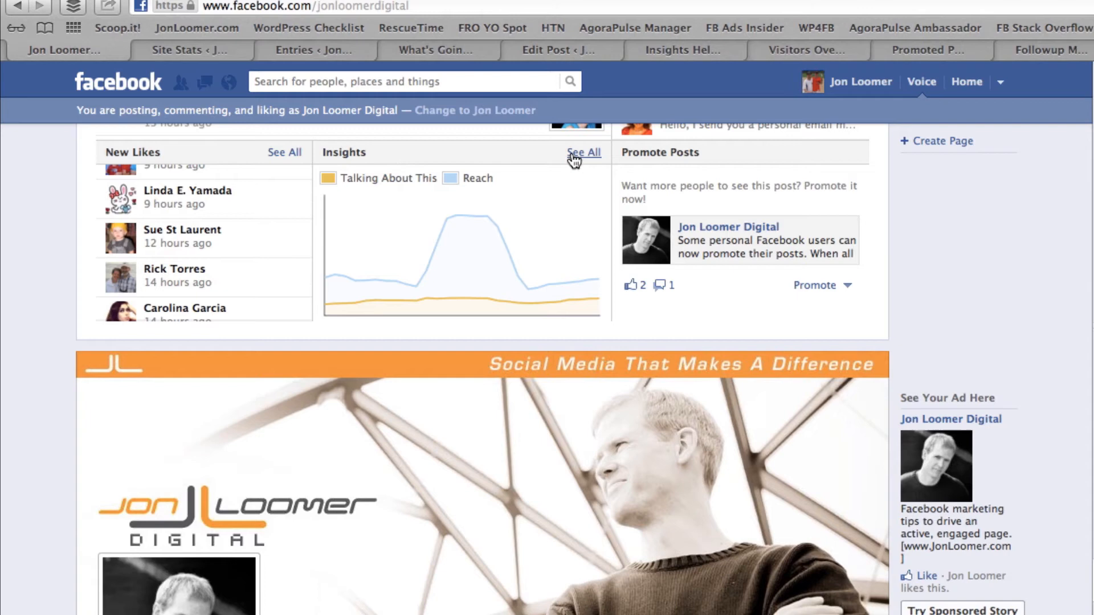
Export post-level Insights for 5/5/2012–10/2/2012 as Excel and select all Key metrics data.
{"action": "left_click", "coordinate": [585, 152]}
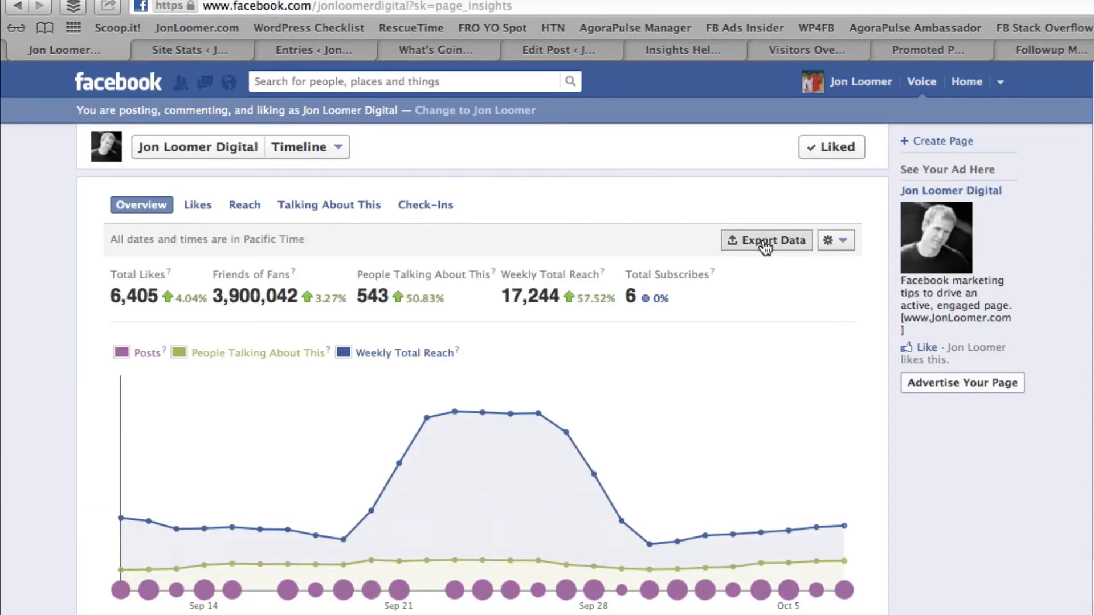
{"action": "left_click", "coordinate": [766, 240]}
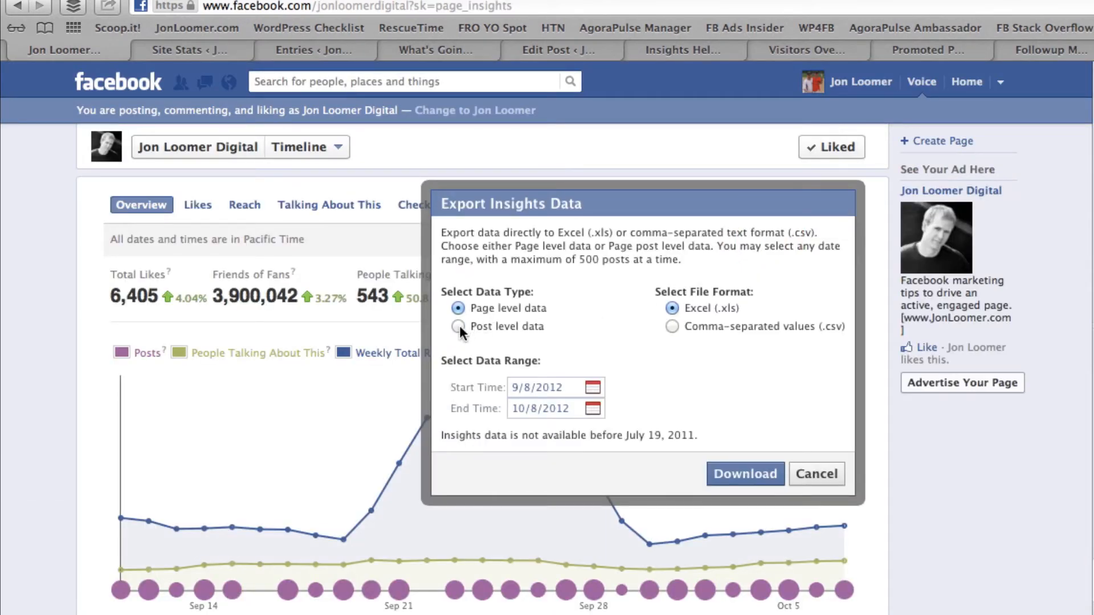
{"action": "left_click", "coordinate": [458, 327]}
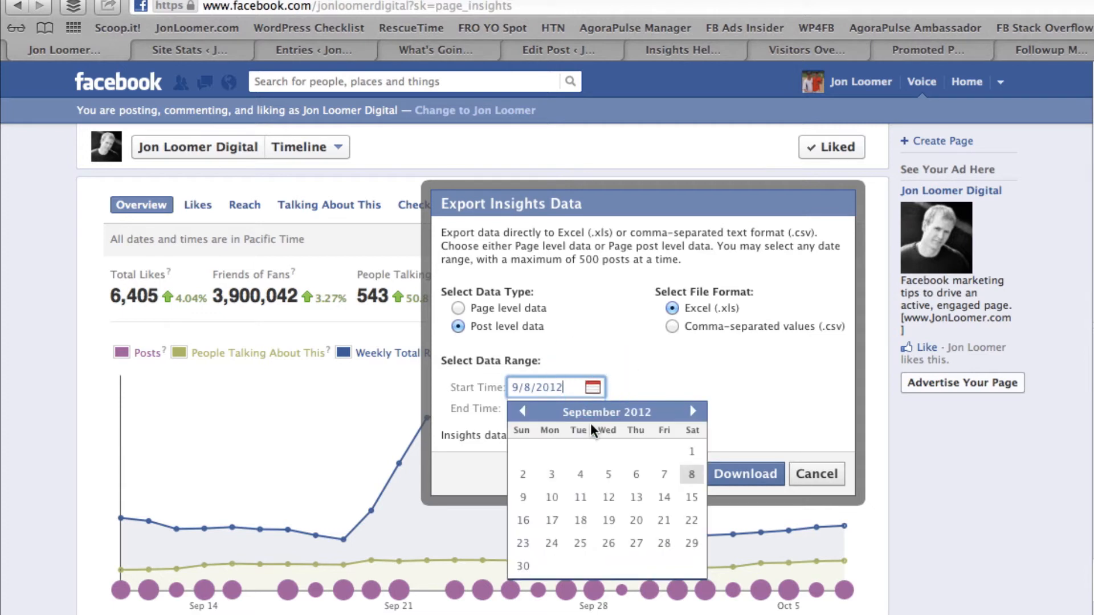
{"action": "left_click", "coordinate": [522, 411]}
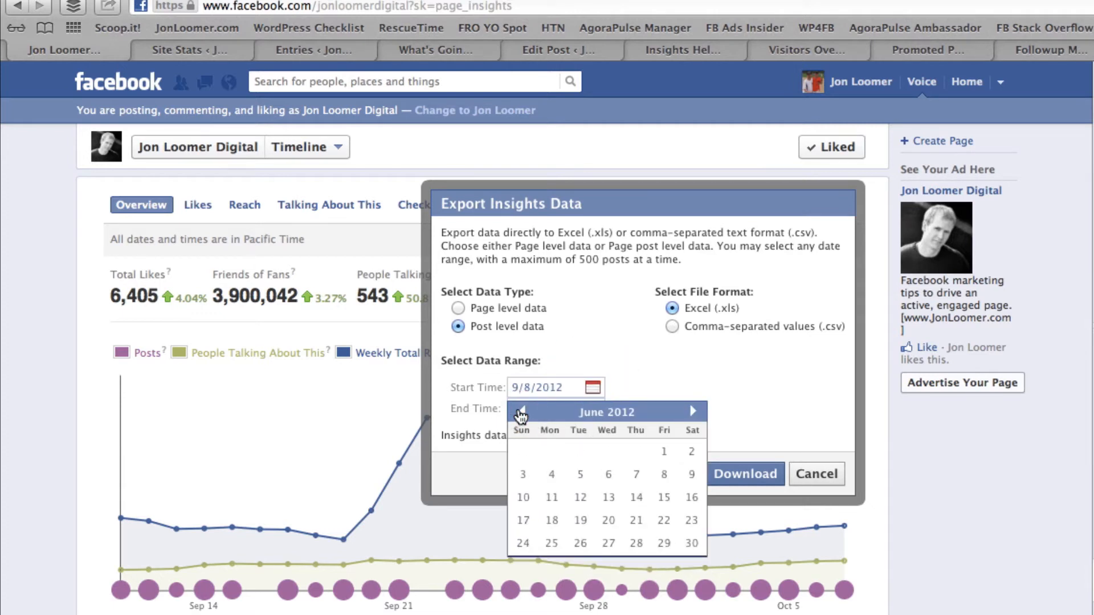
{"action": "left_click", "coordinate": [521, 411]}
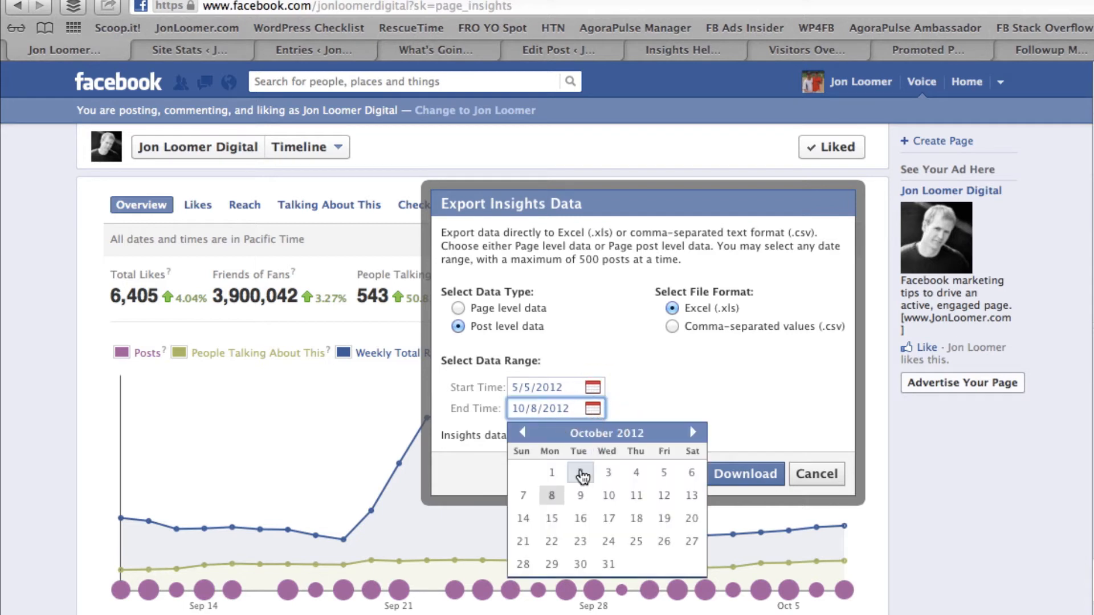
{"action": "left_click", "coordinate": [579, 472]}
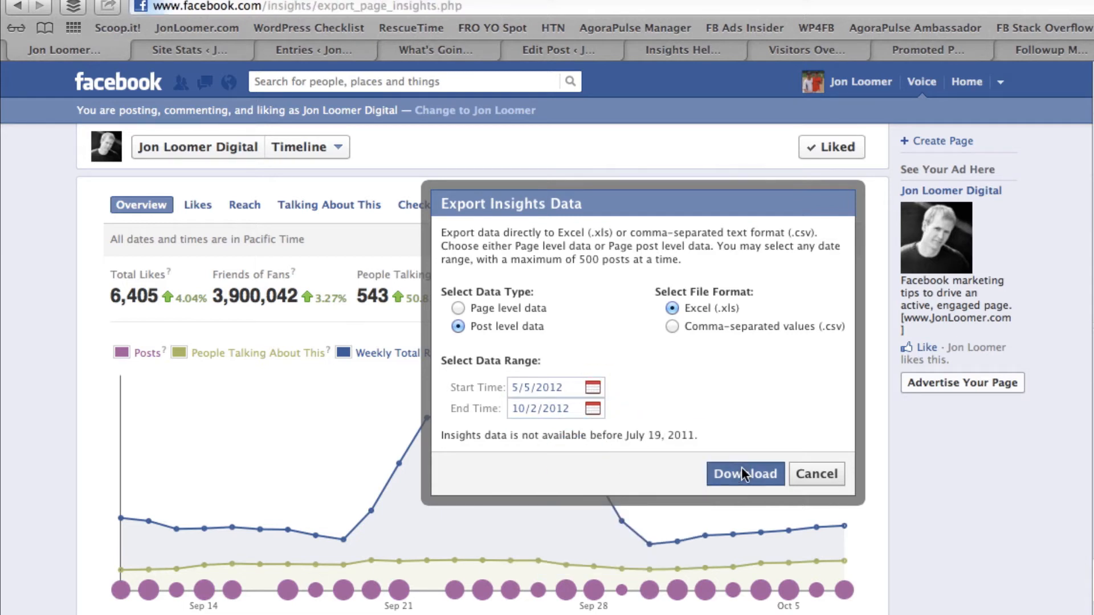
{"action": "left_click", "coordinate": [745, 473]}
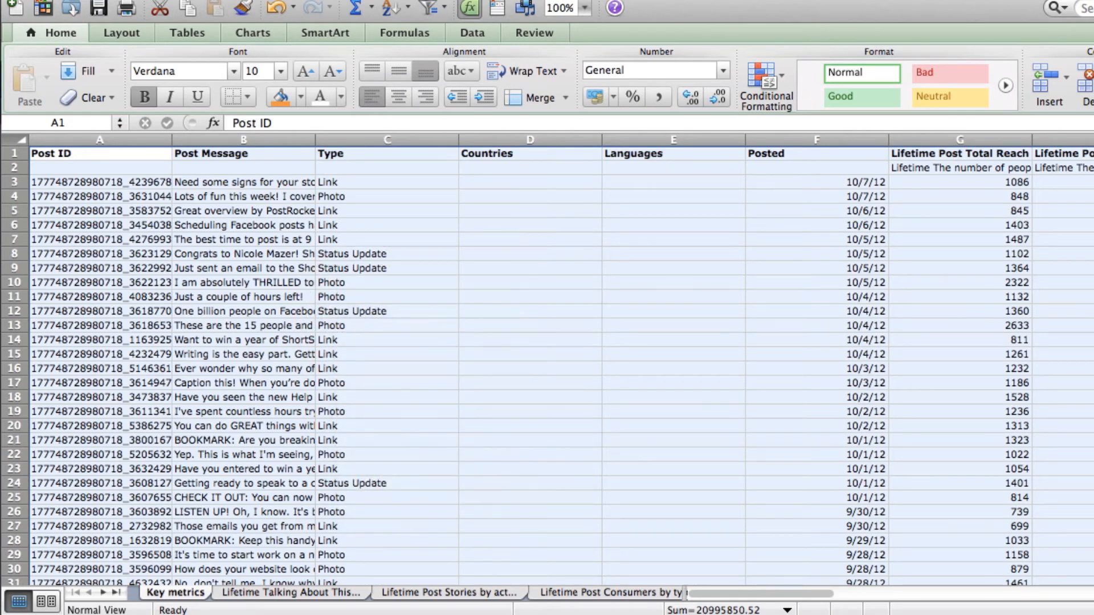
{"action": "left_click", "coordinate": [178, 585]}
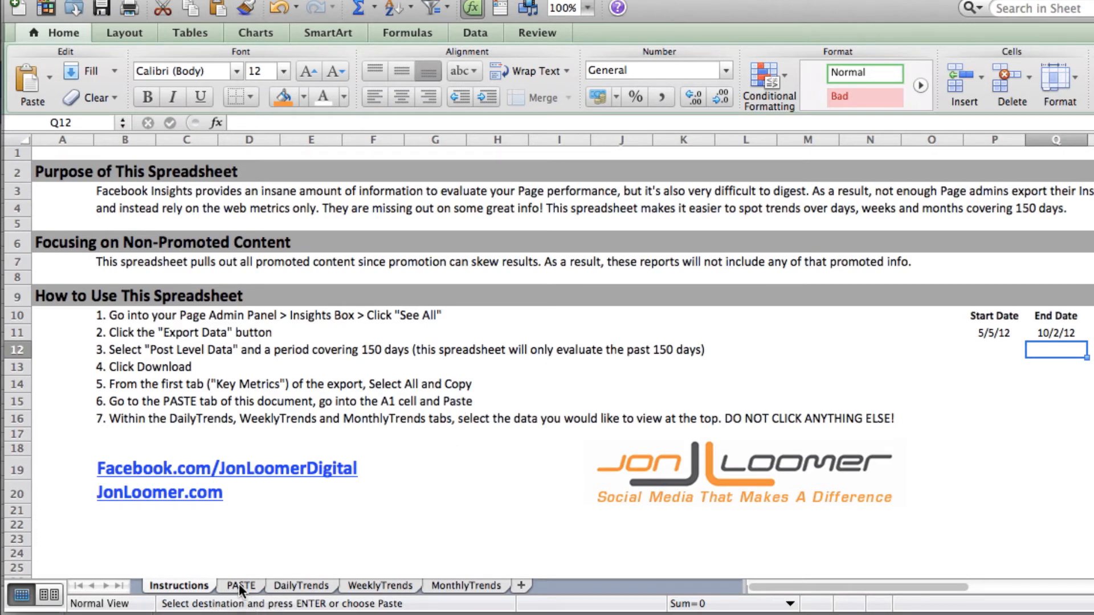
Paste the Key metrics export into cell A1 of the PASTE sheet.
{"action": "left_click", "coordinate": [240, 585]}
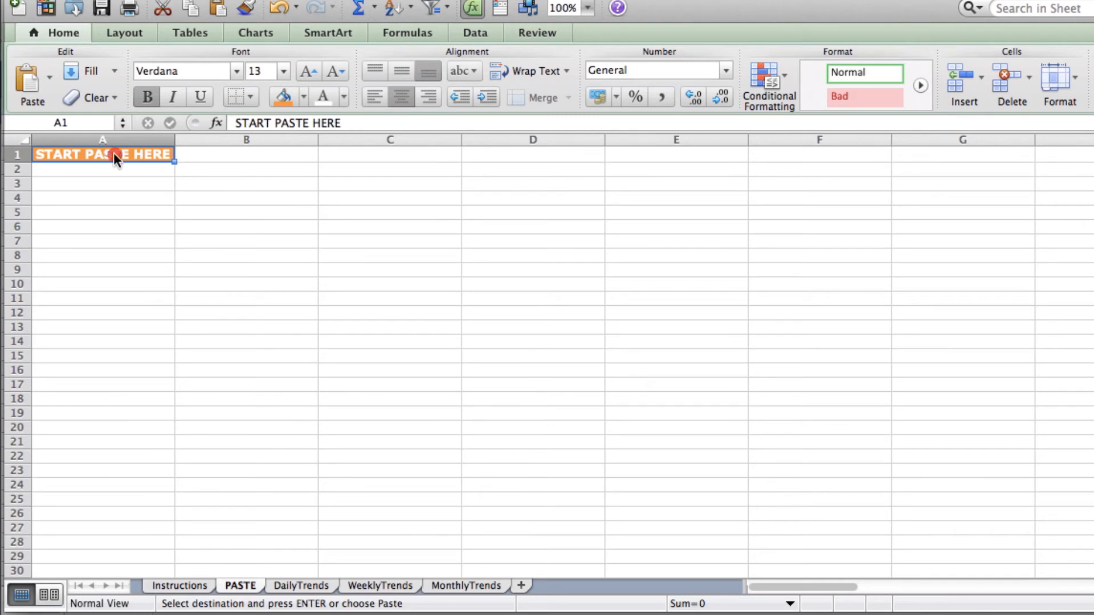
{"action": "right_click", "coordinate": [103, 154]}
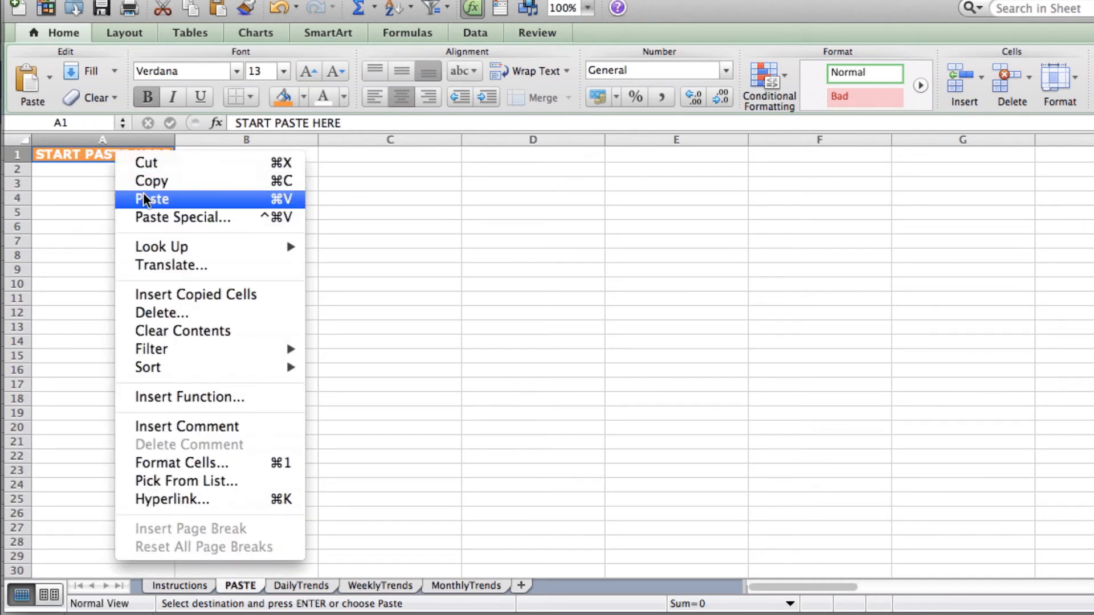
{"action": "left_click", "coordinate": [151, 200]}
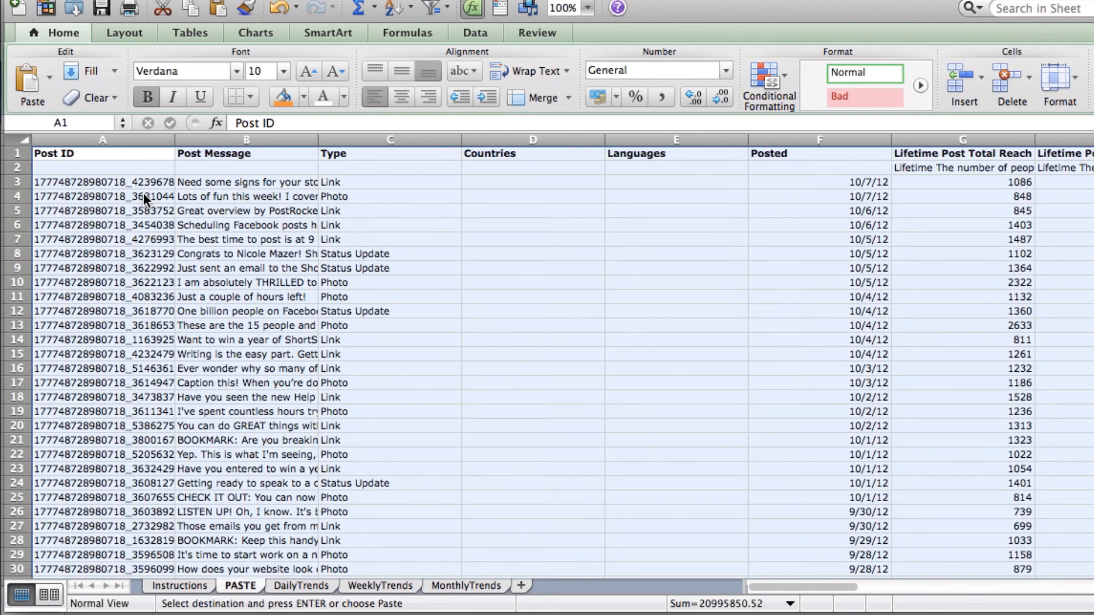
{"action": "mouse_move", "coordinate": [302, 597]}
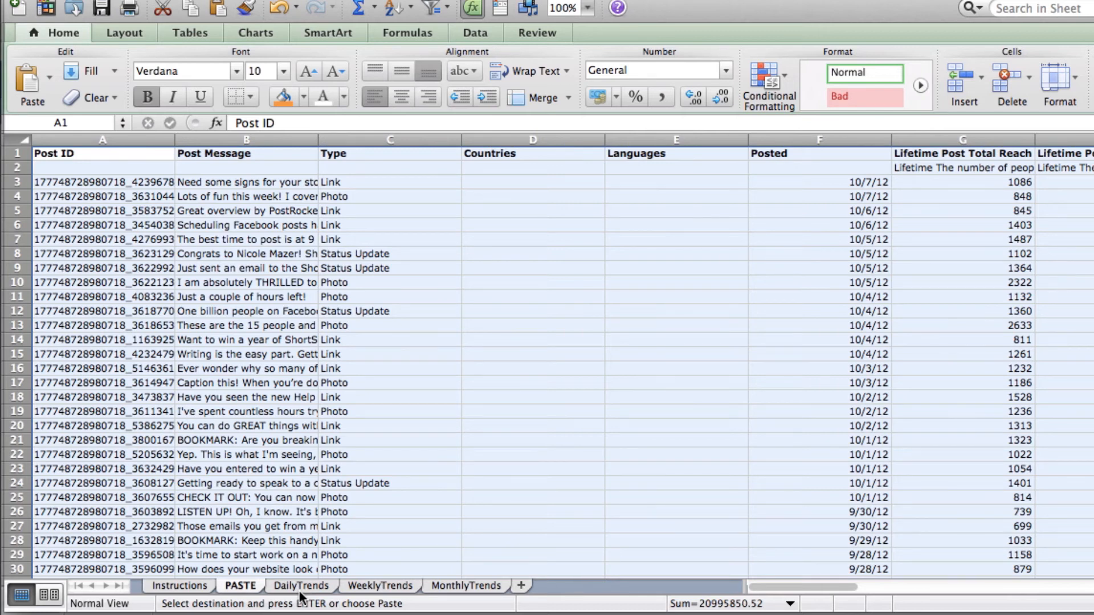
Look over the DailyTrends Lifetime Post Total Reach data and chart, then view WeeklyTrends.
{"action": "left_click", "coordinate": [300, 585]}
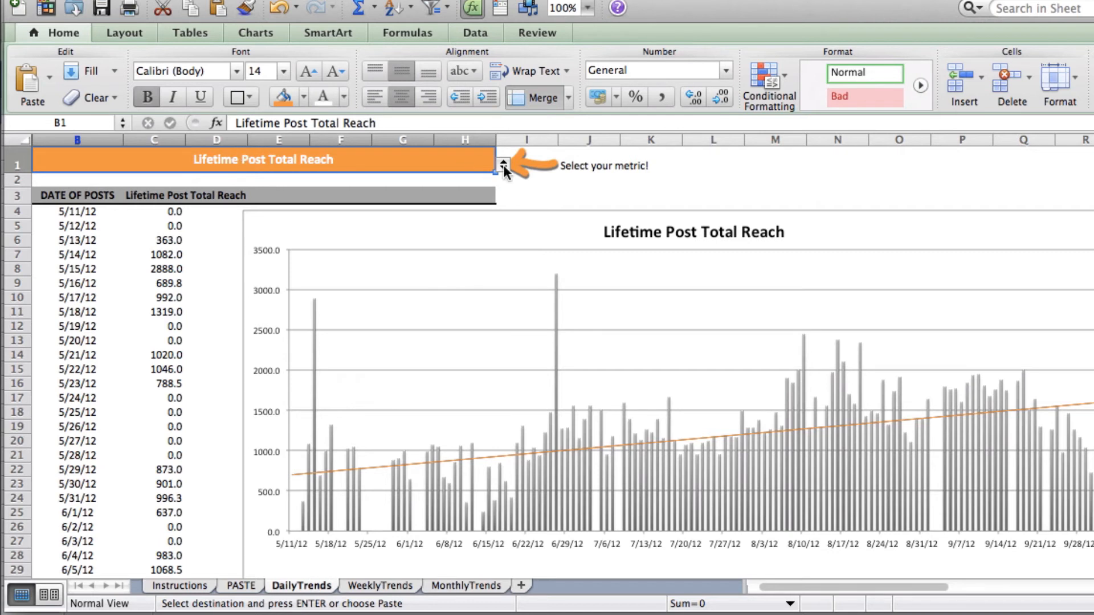
{"action": "mouse_move", "coordinate": [471, 159]}
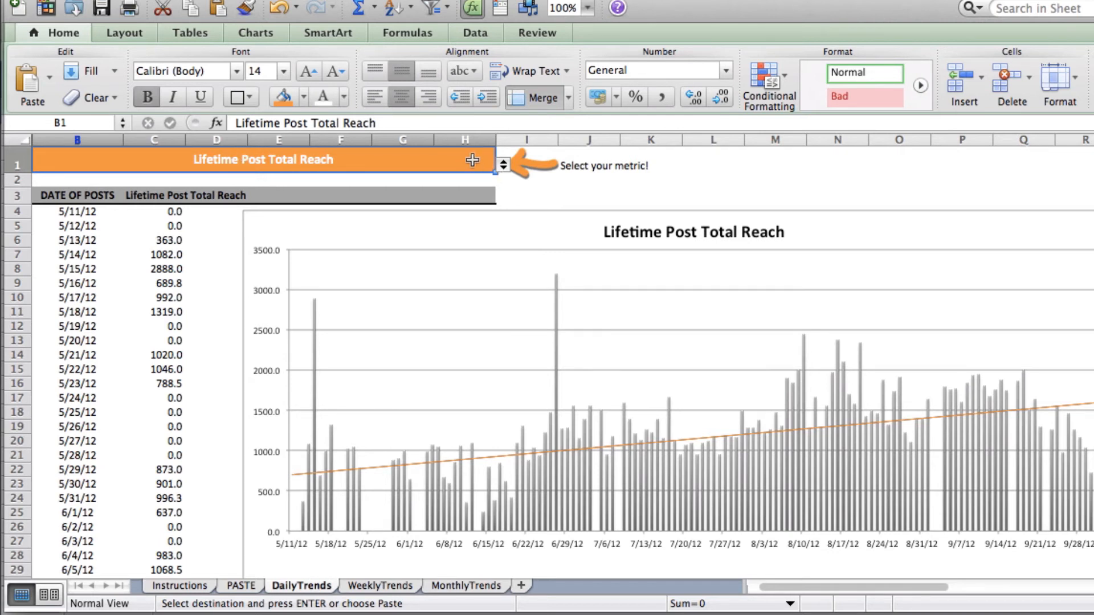
{"action": "left_click", "coordinate": [503, 166]}
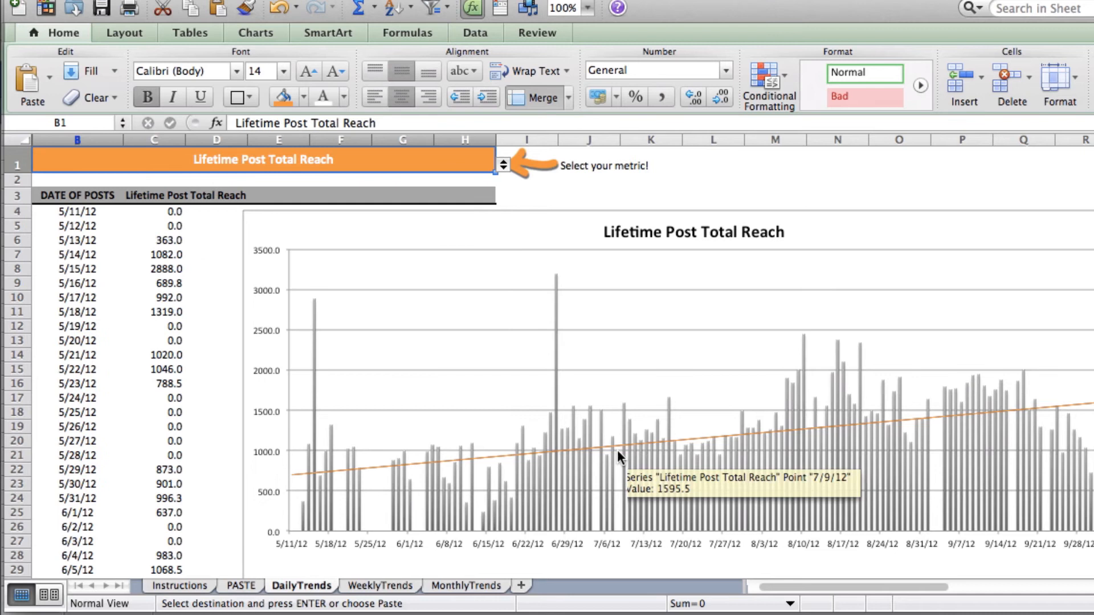
{"action": "mouse_move", "coordinate": [980, 499]}
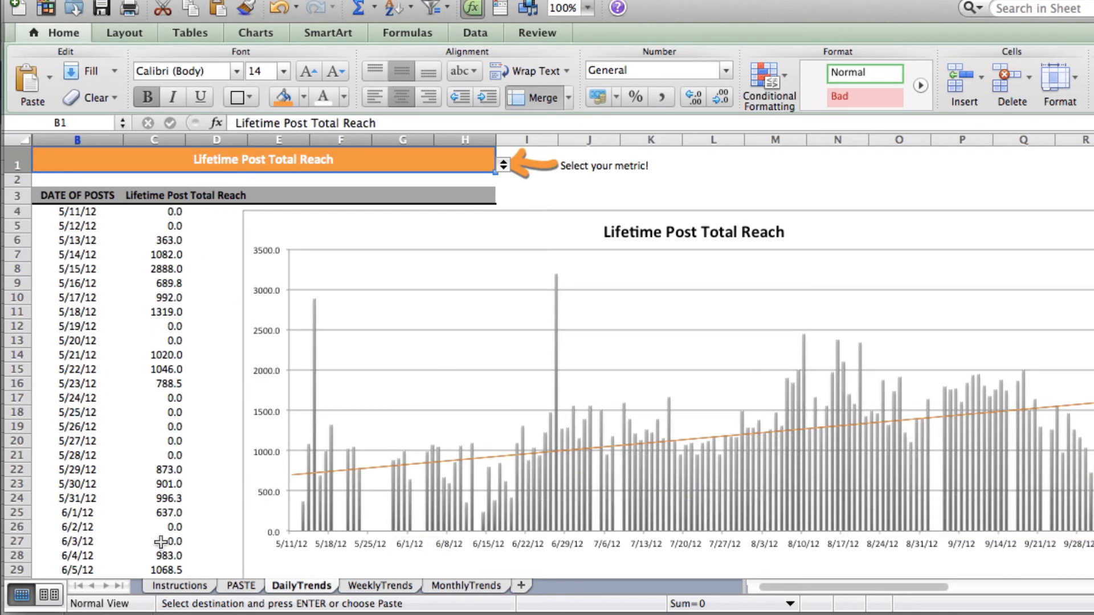
{"action": "scroll", "scroll_direction": "down", "scroll_amount": 3}
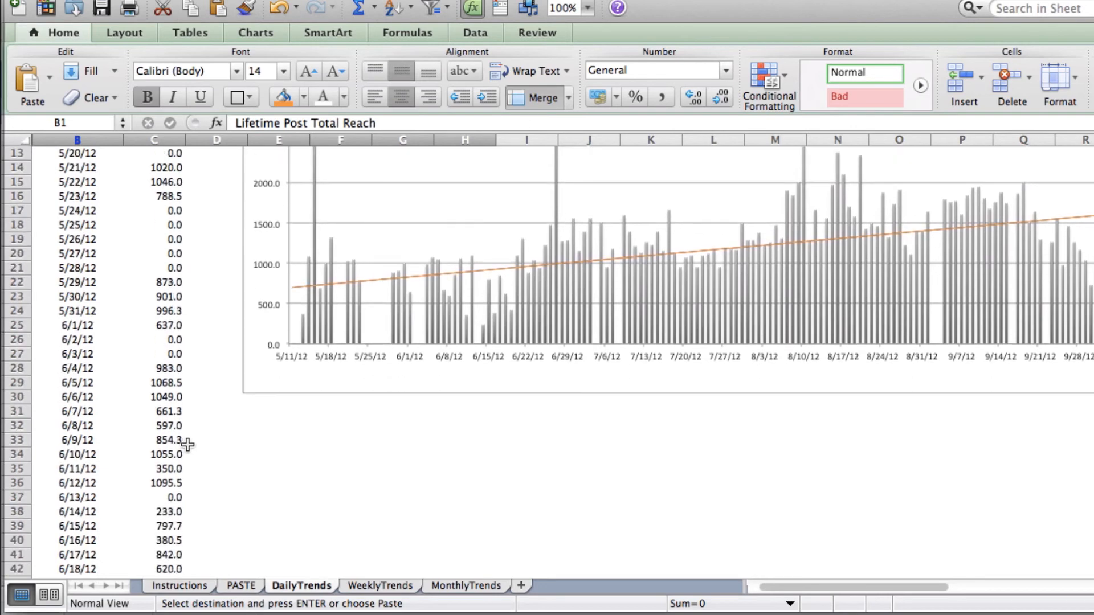
{"action": "scroll", "scroll_direction": "up", "scroll_amount": 3}
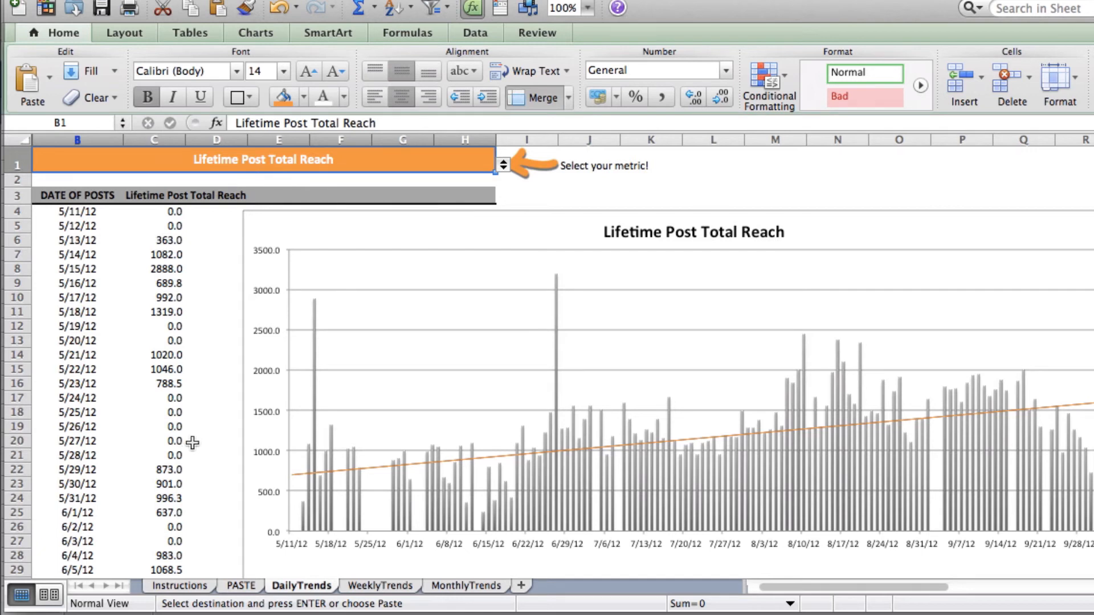
{"action": "mouse_move", "coordinate": [377, 599]}
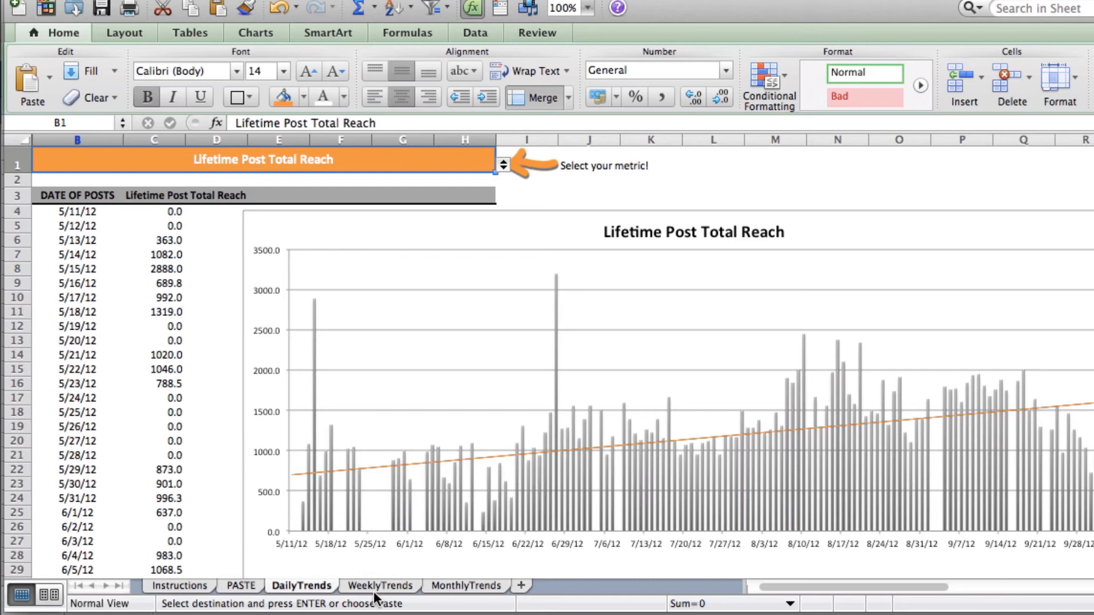
{"action": "left_click", "coordinate": [379, 584]}
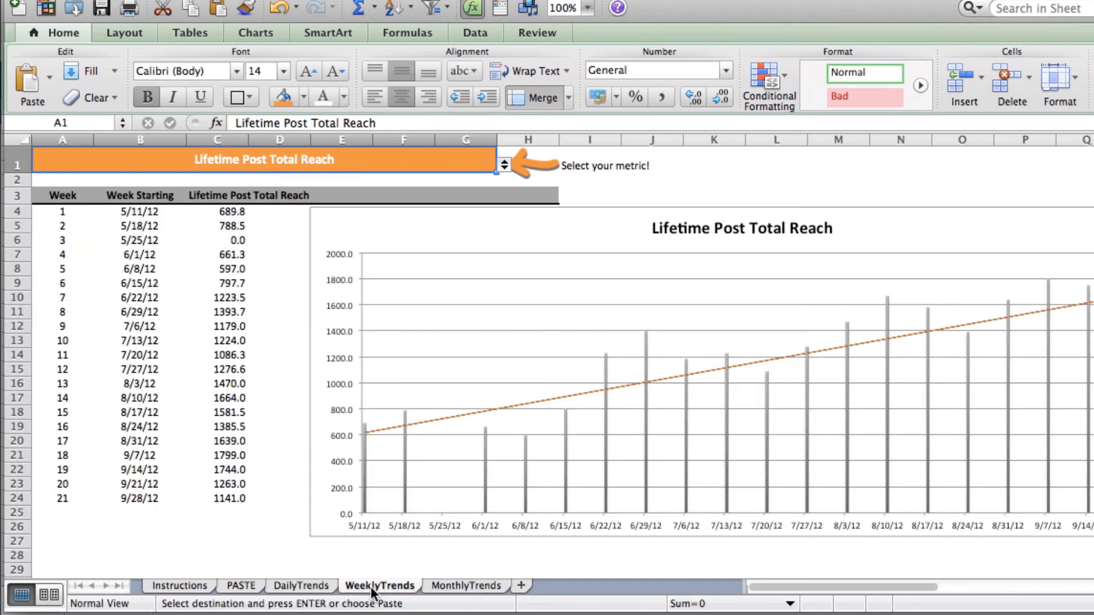
View MonthlyTrends and browse the metric list, keeping Lifetime Post Total Reach selected.
{"action": "left_click", "coordinate": [465, 585]}
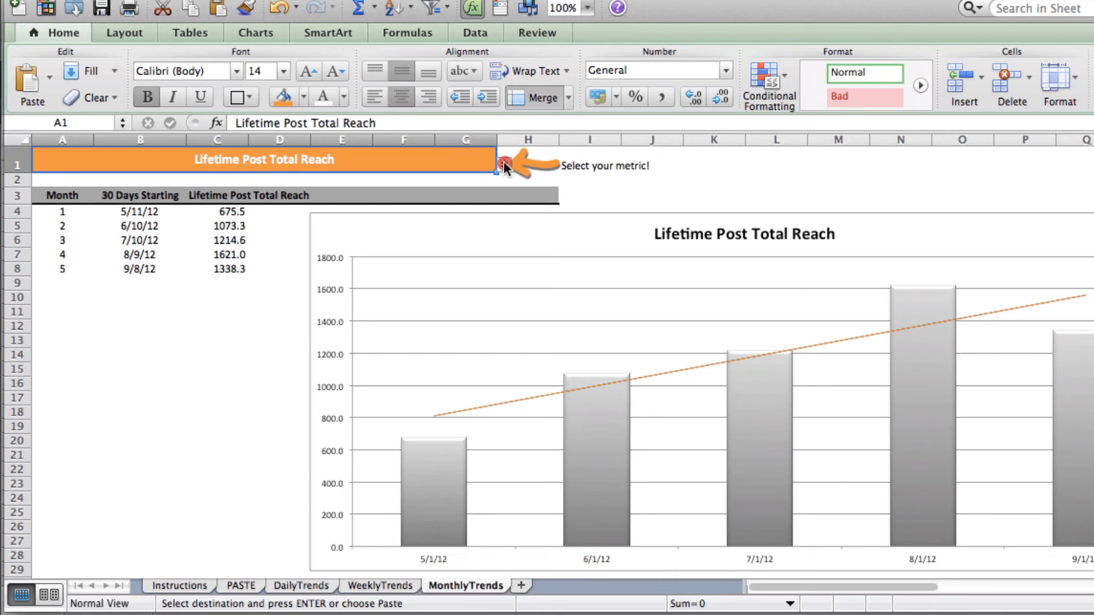
{"action": "left_click", "coordinate": [499, 165]}
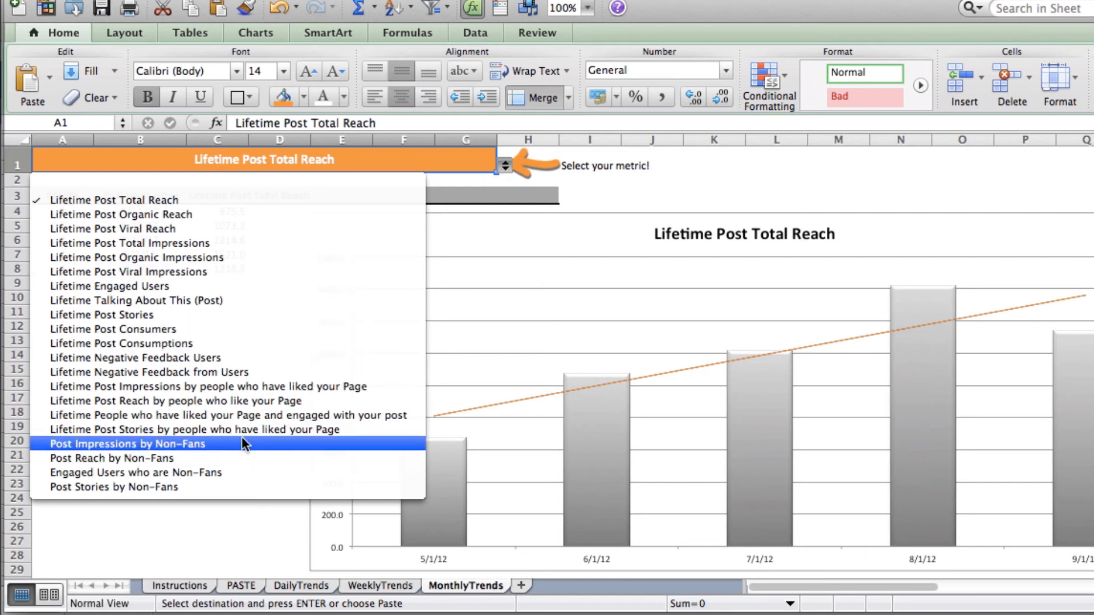
{"action": "mouse_move", "coordinate": [235, 554]}
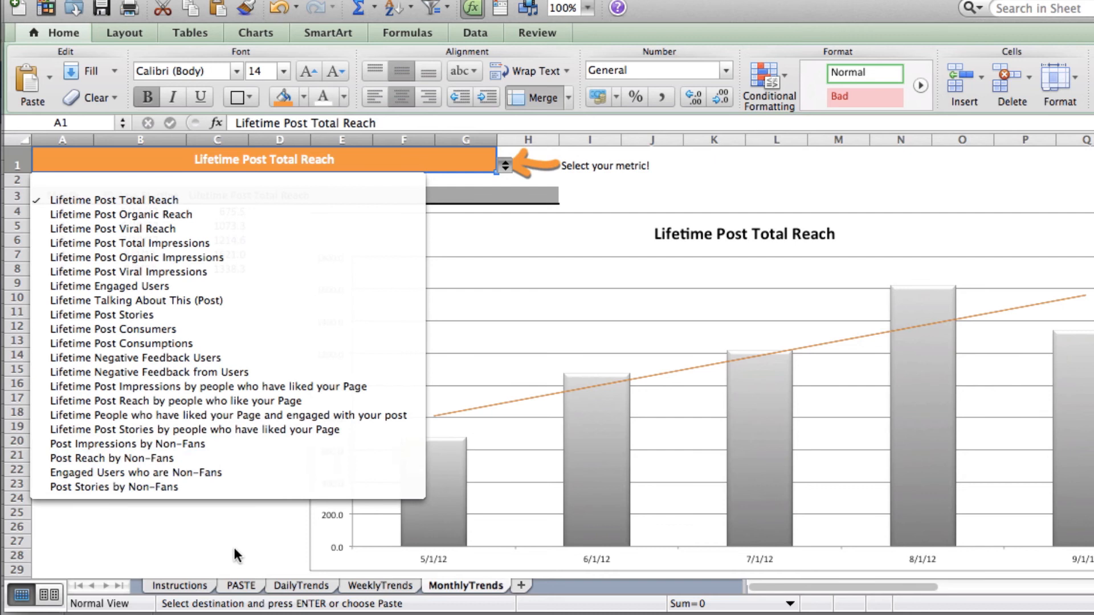
{"action": "left_click", "coordinate": [115, 200]}
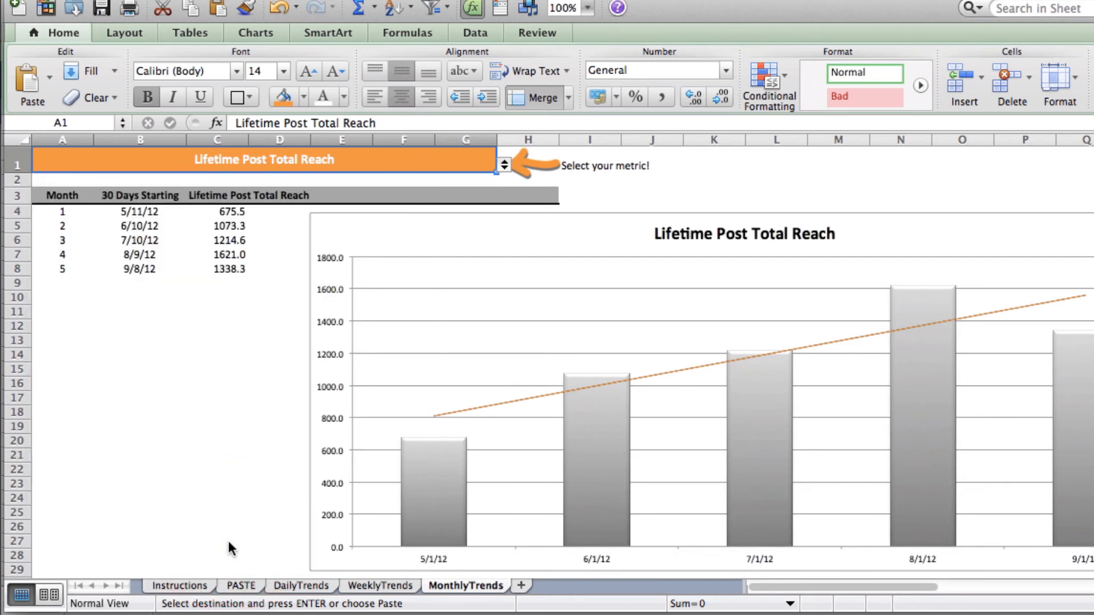